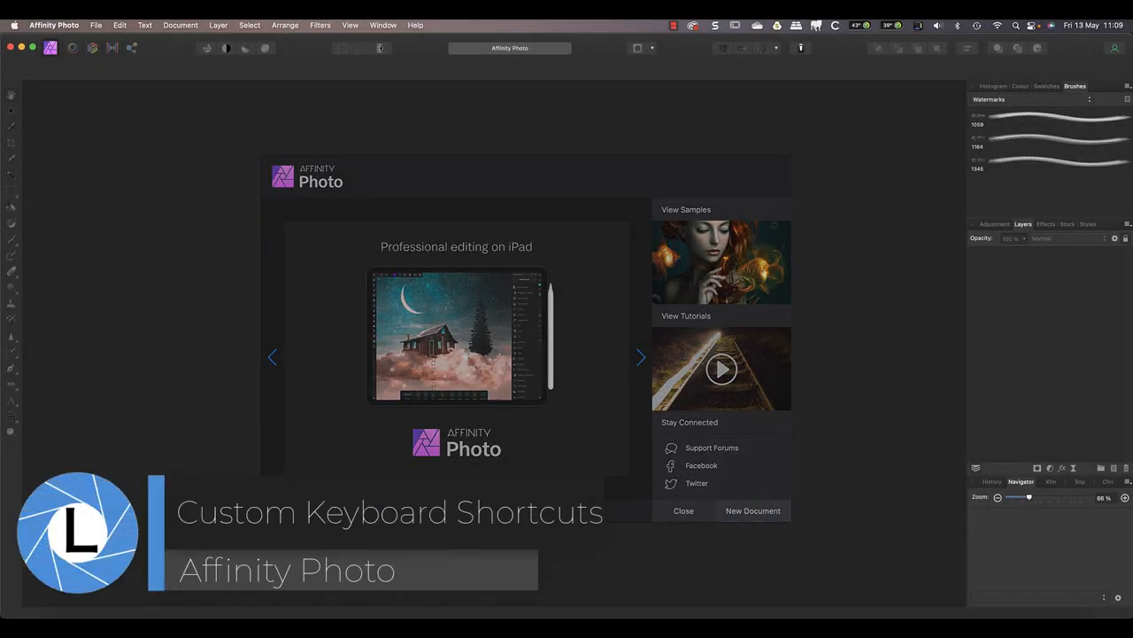
Close the welcome screen, then browse the Edit menu and the Filters menu.
left_click(683, 510)
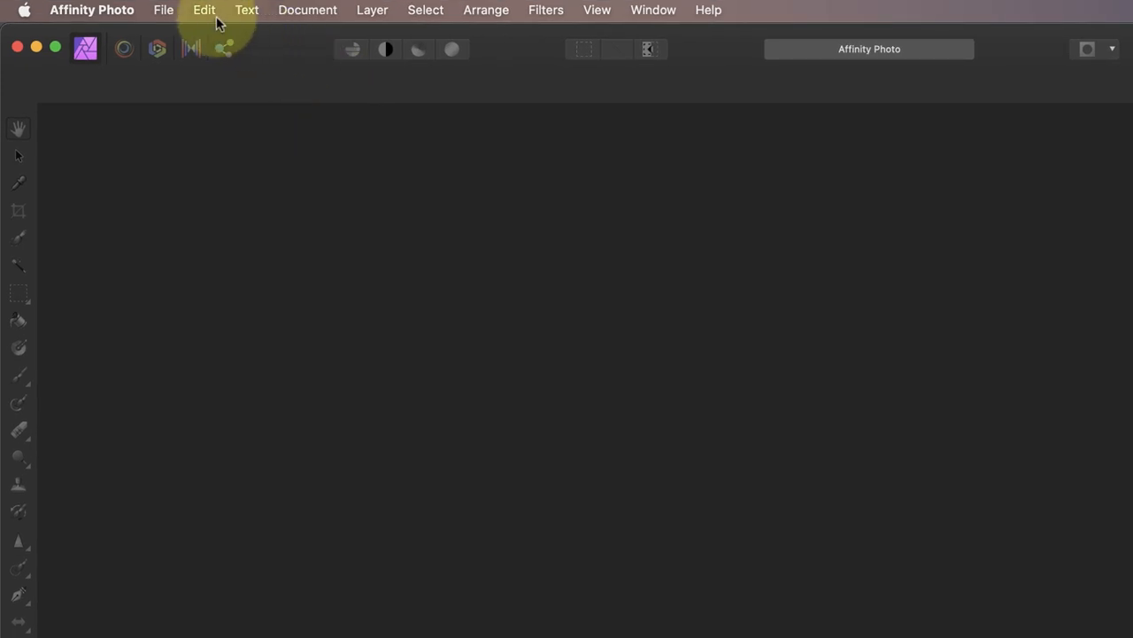
left_click(204, 10)
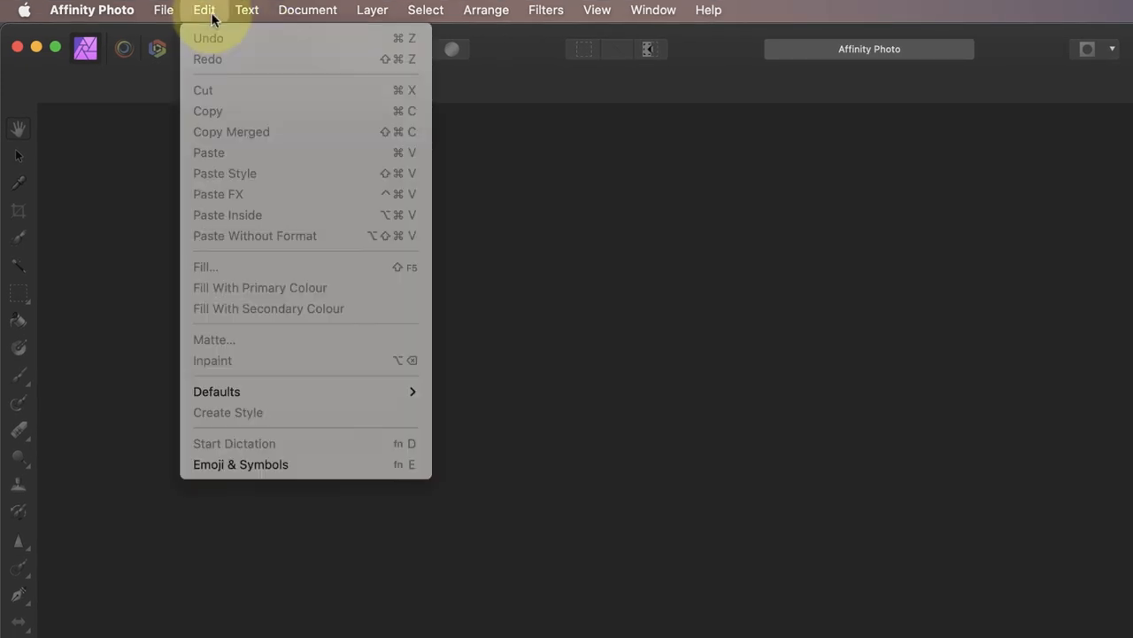
mouse_move(256, 120)
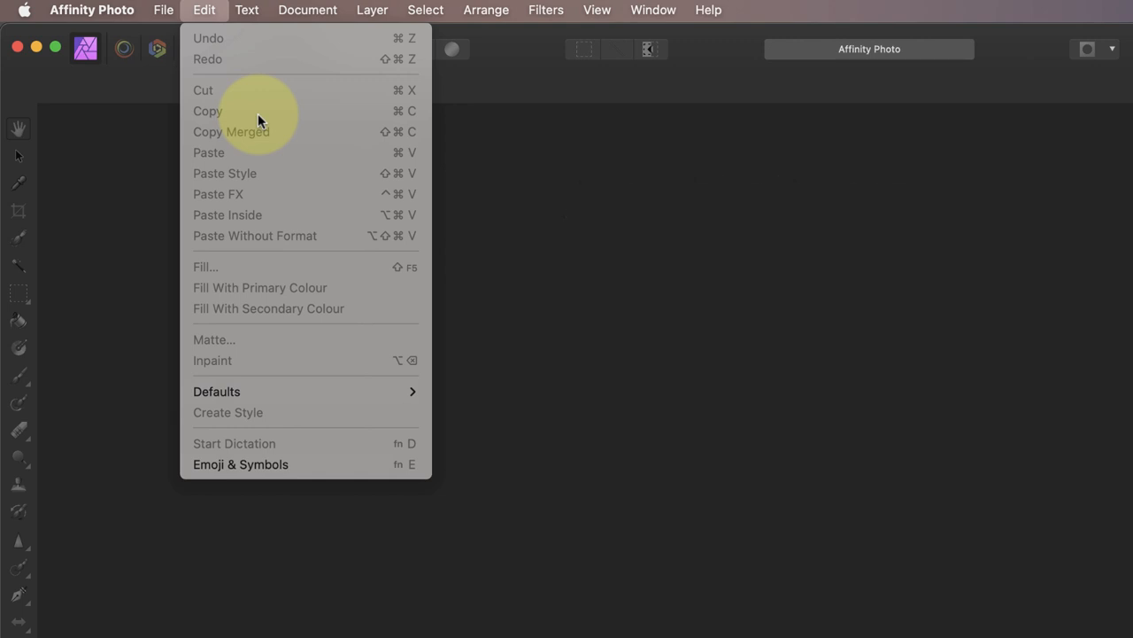
left_click(545, 10)
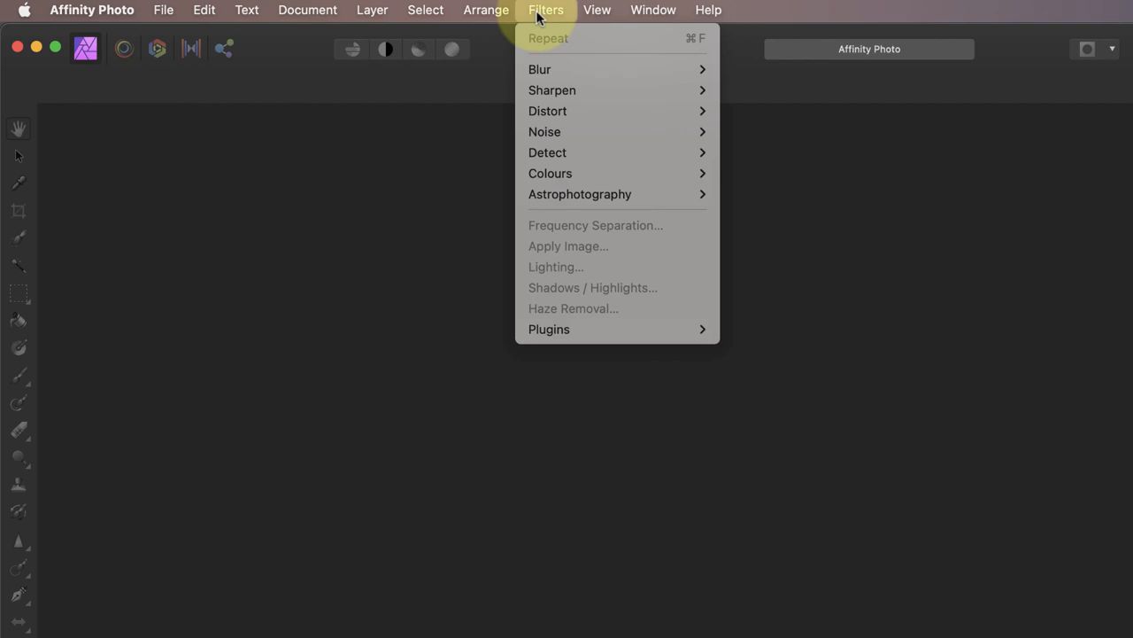
Open Preferences from the Affinity Photo menu and expand its section list.
left_click(487, 10)
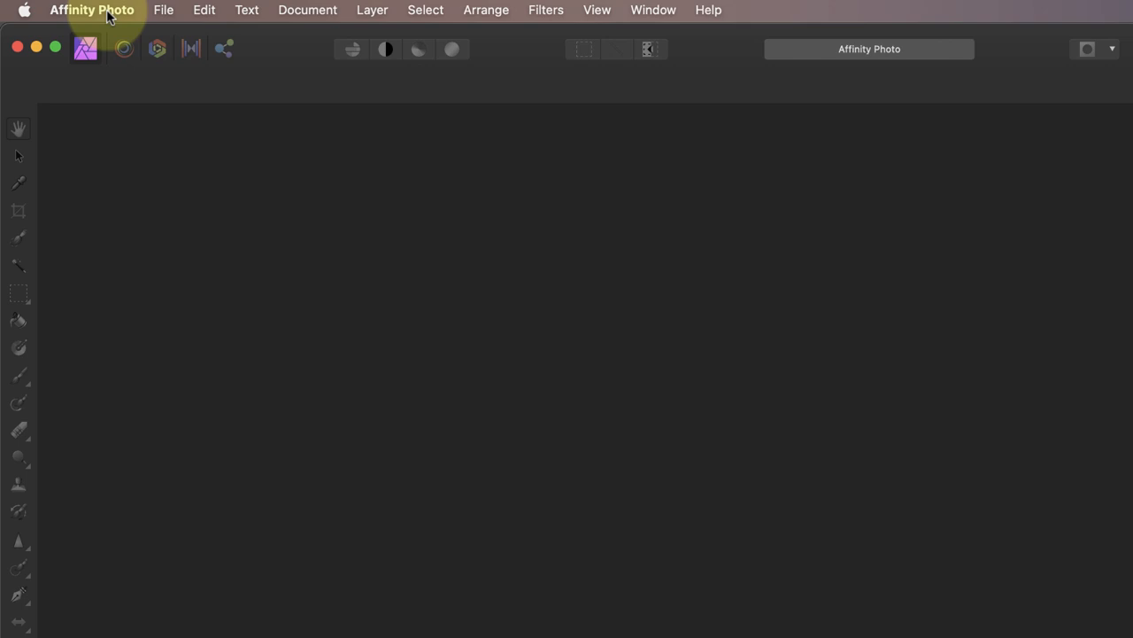
left_click(92, 10)
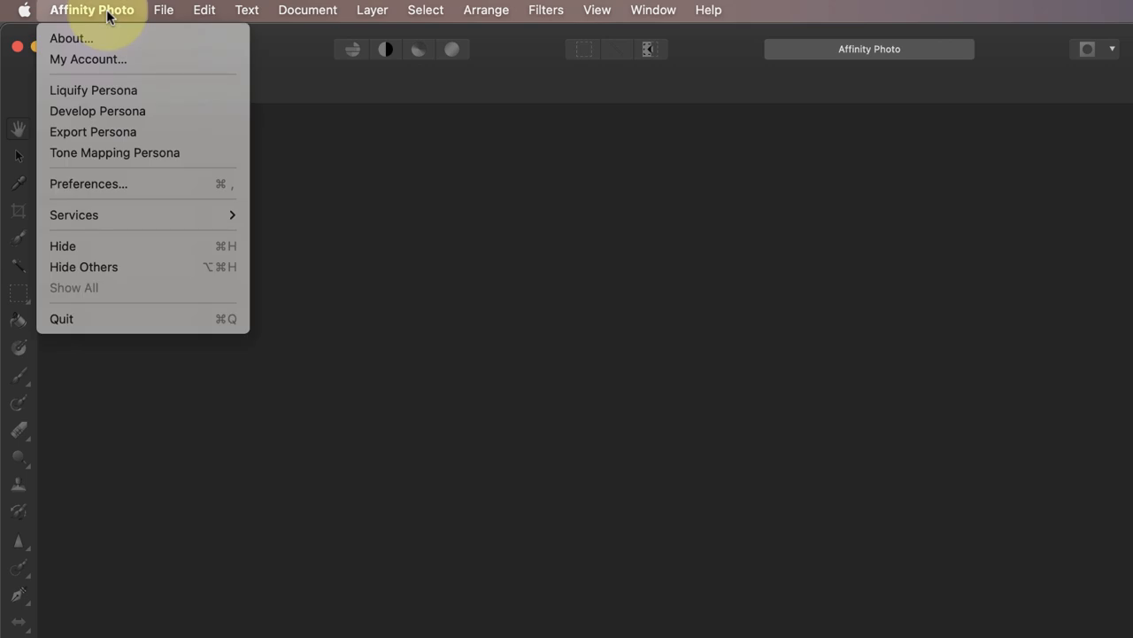
mouse_move(115, 181)
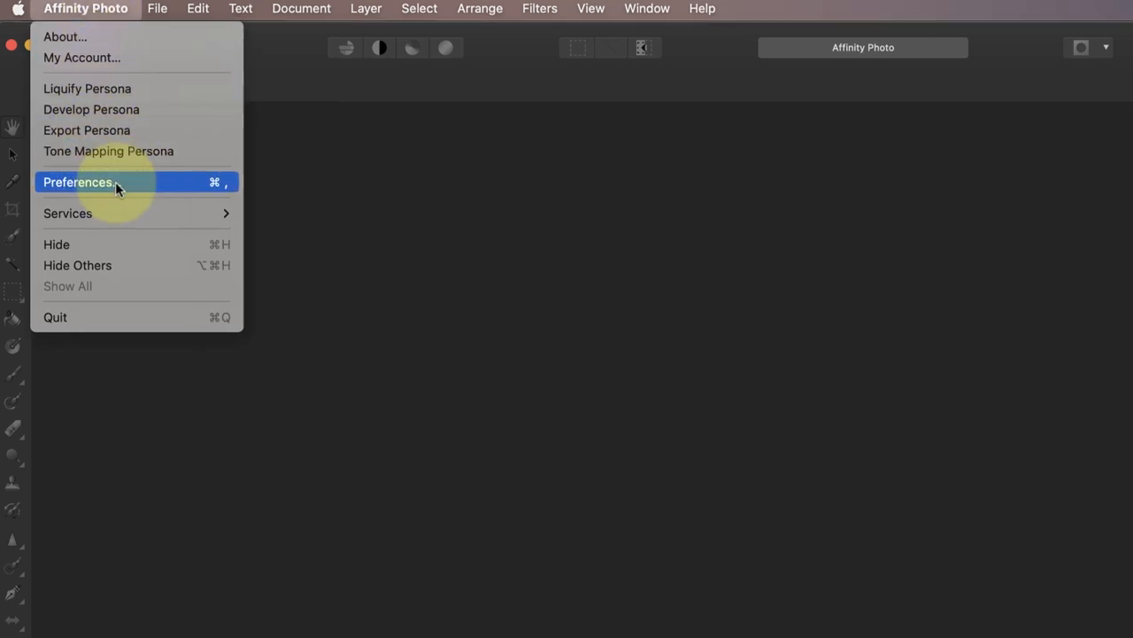
left_click(77, 181)
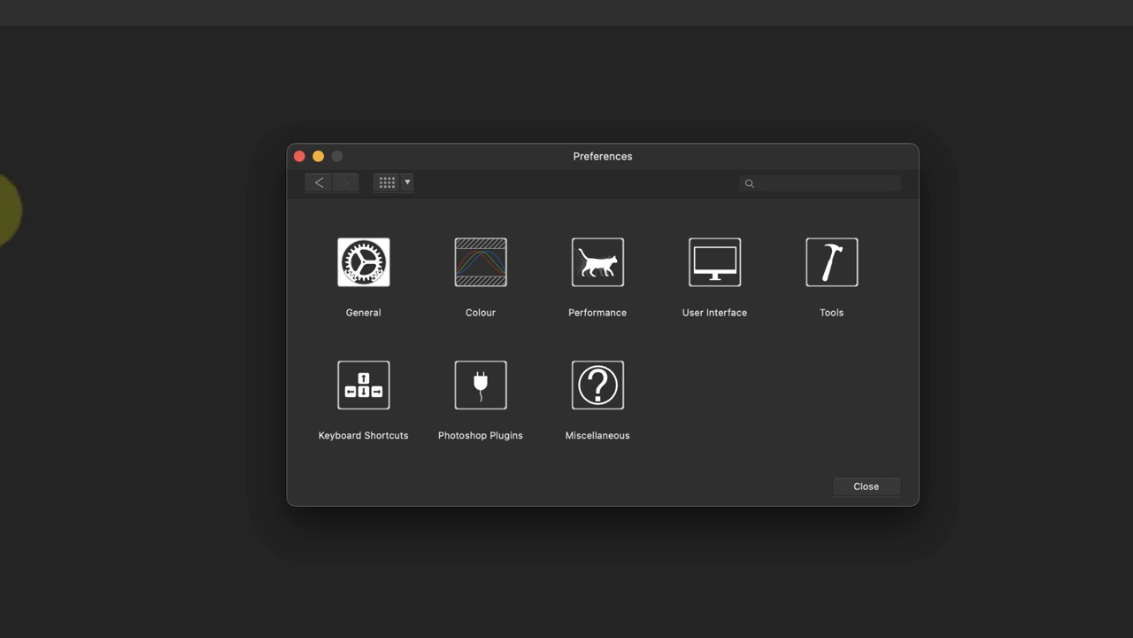
key("cmd+,")
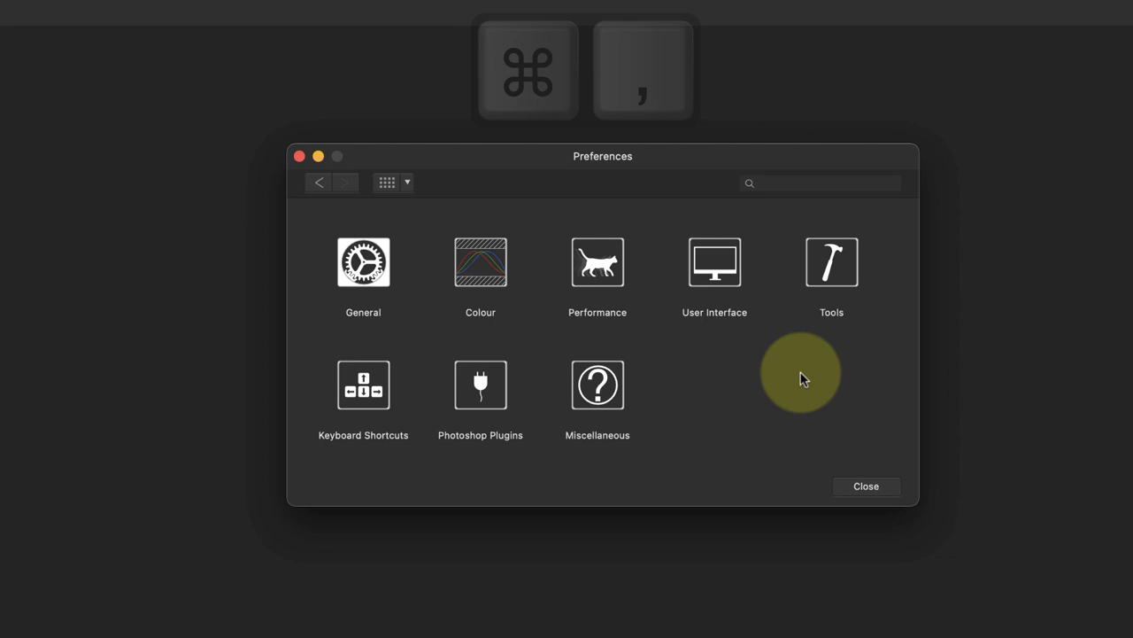
key("cmd+,")
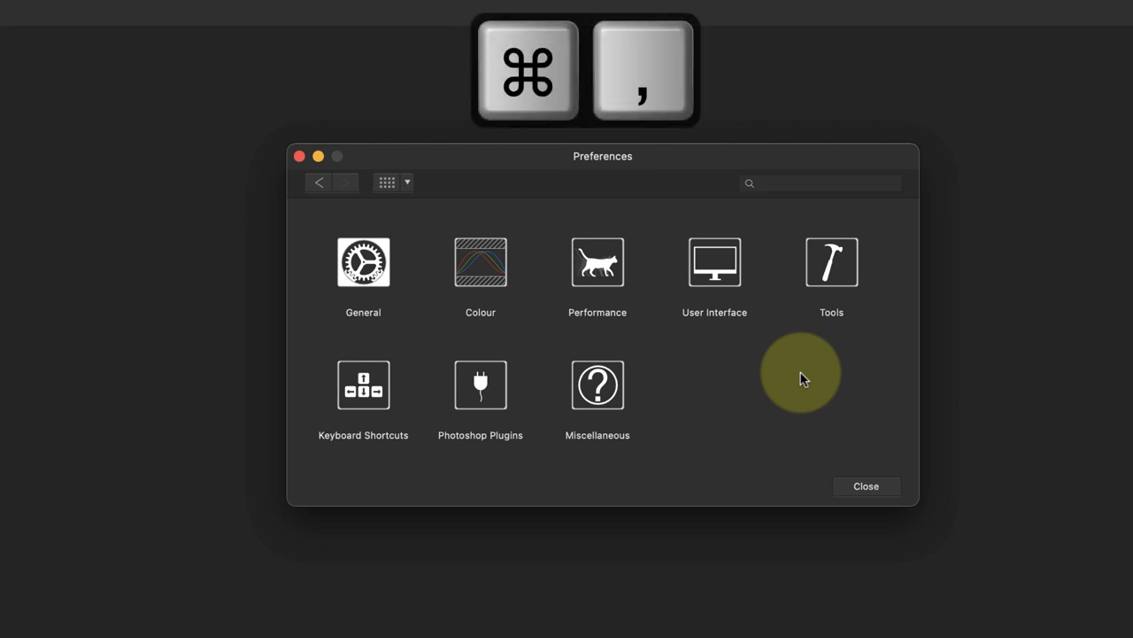
key("cmd+,")
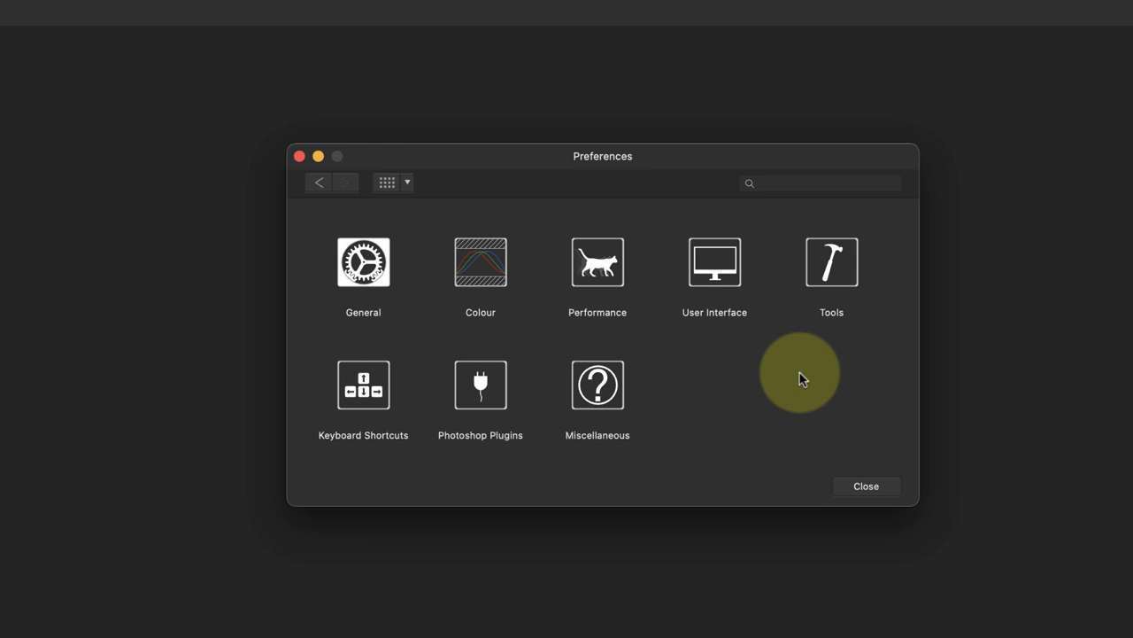
left_click(406, 182)
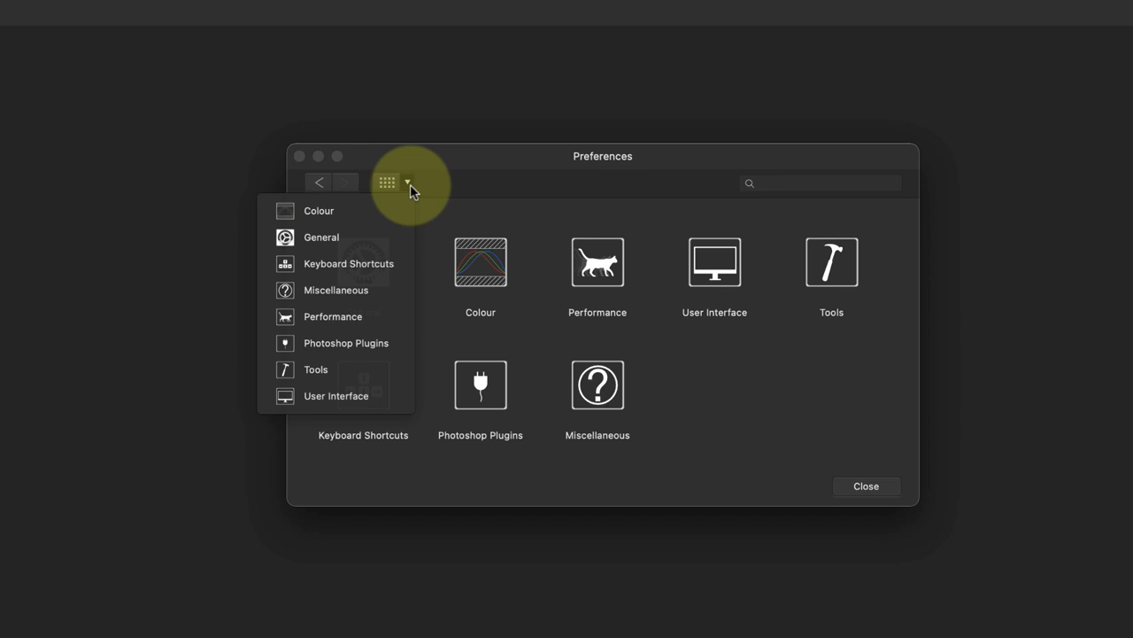
Show Keyboard Shortcuts for the Photo persona with the Paint Brush Tool category.
left_click(348, 263)
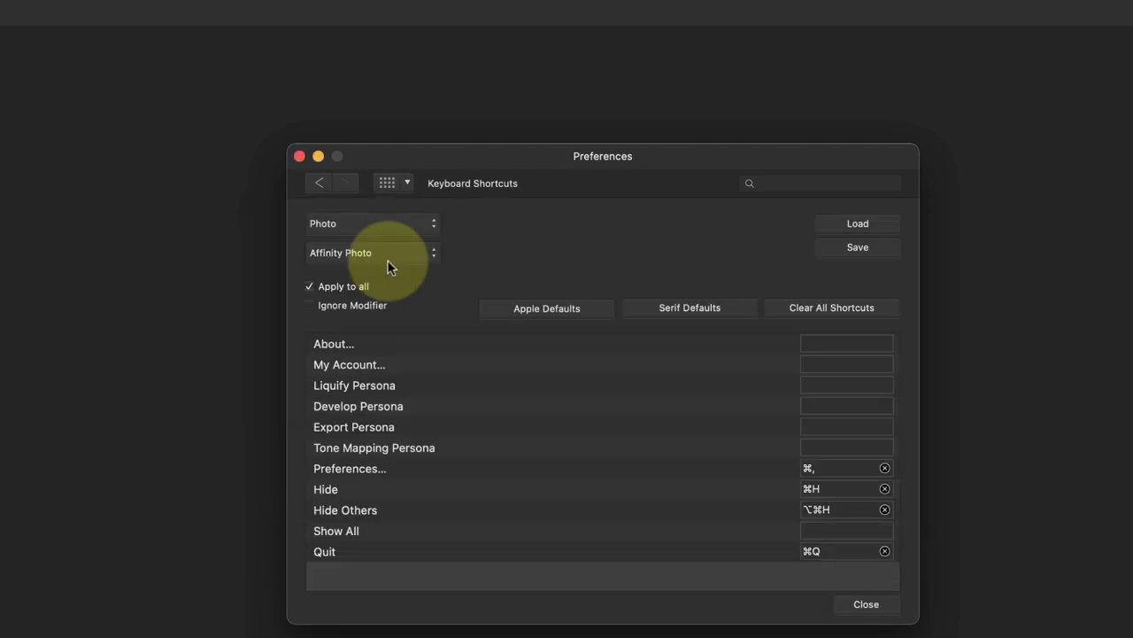
mouse_move(559, 259)
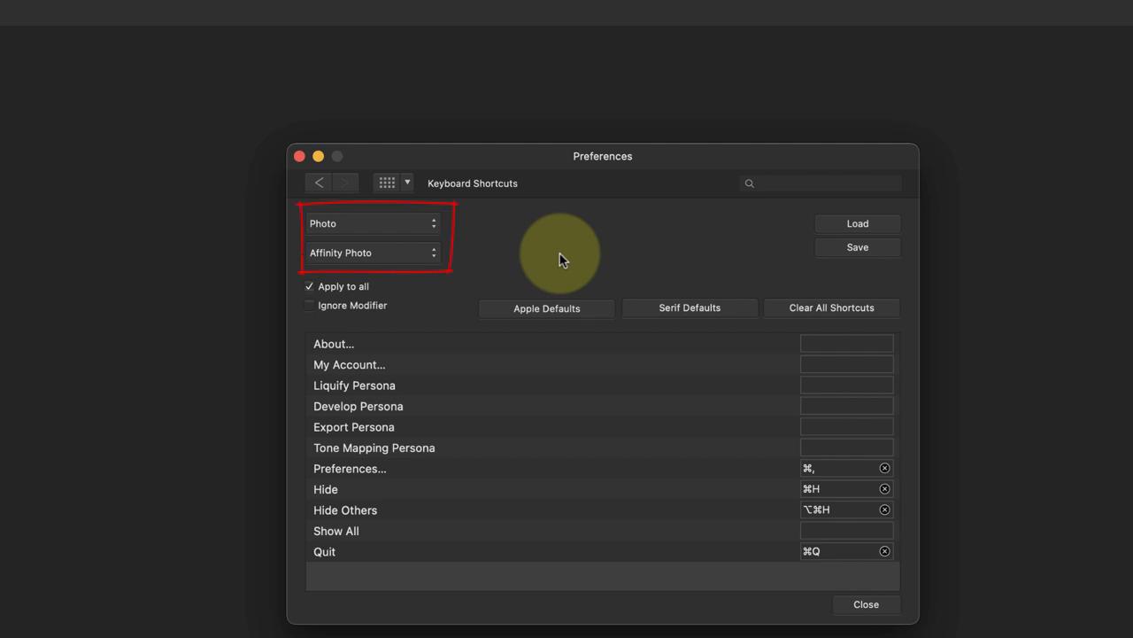
left_click(372, 222)
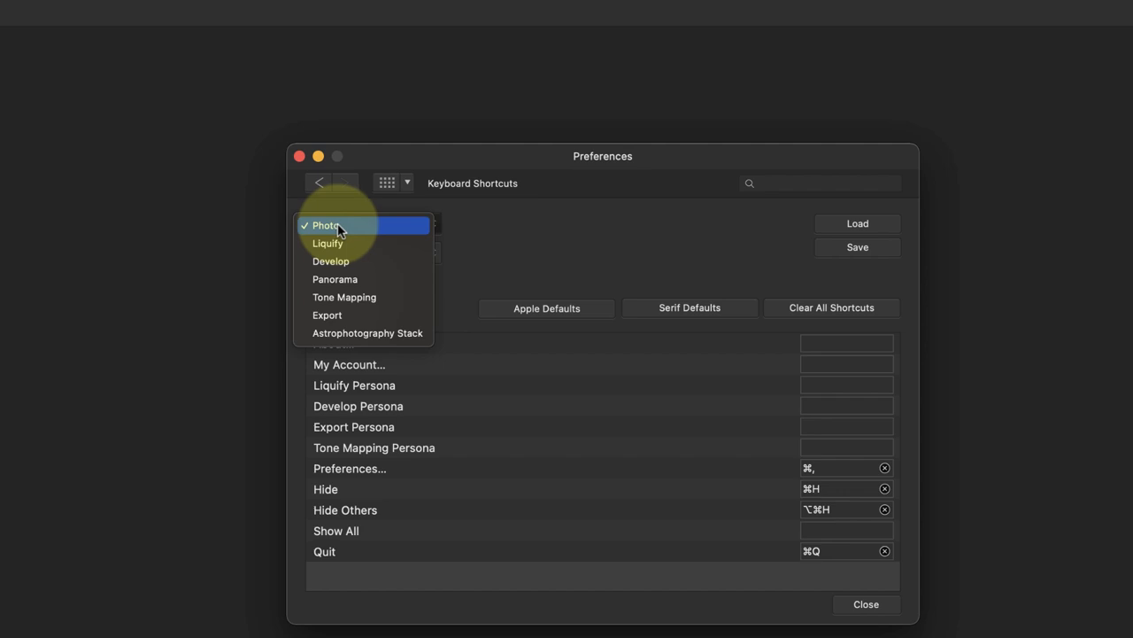
left_click(325, 224)
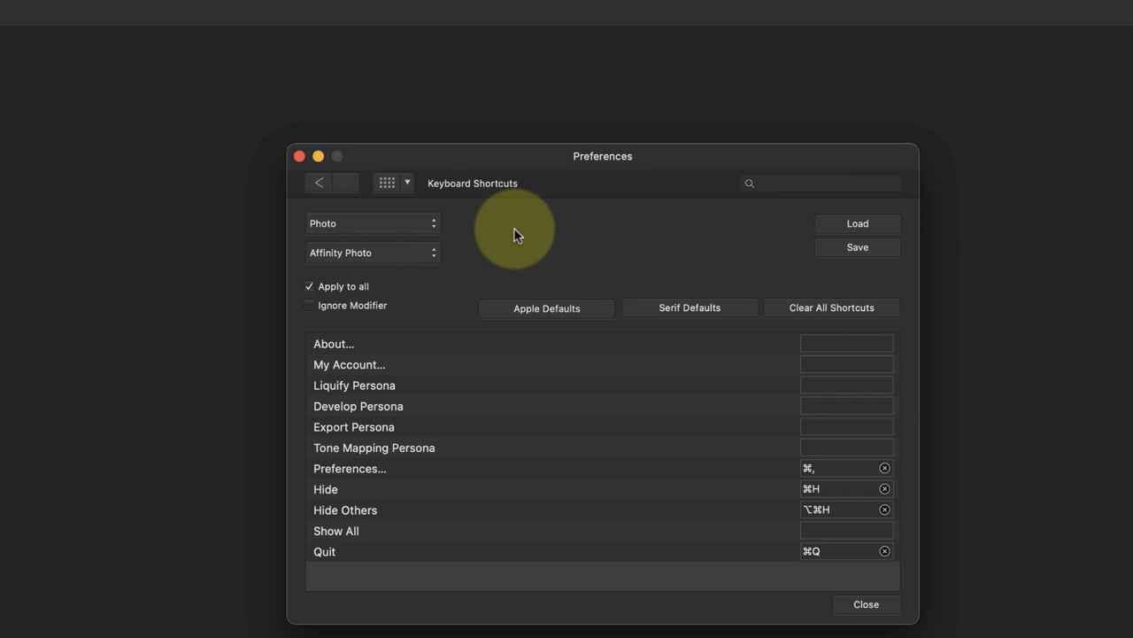
left_click(372, 252)
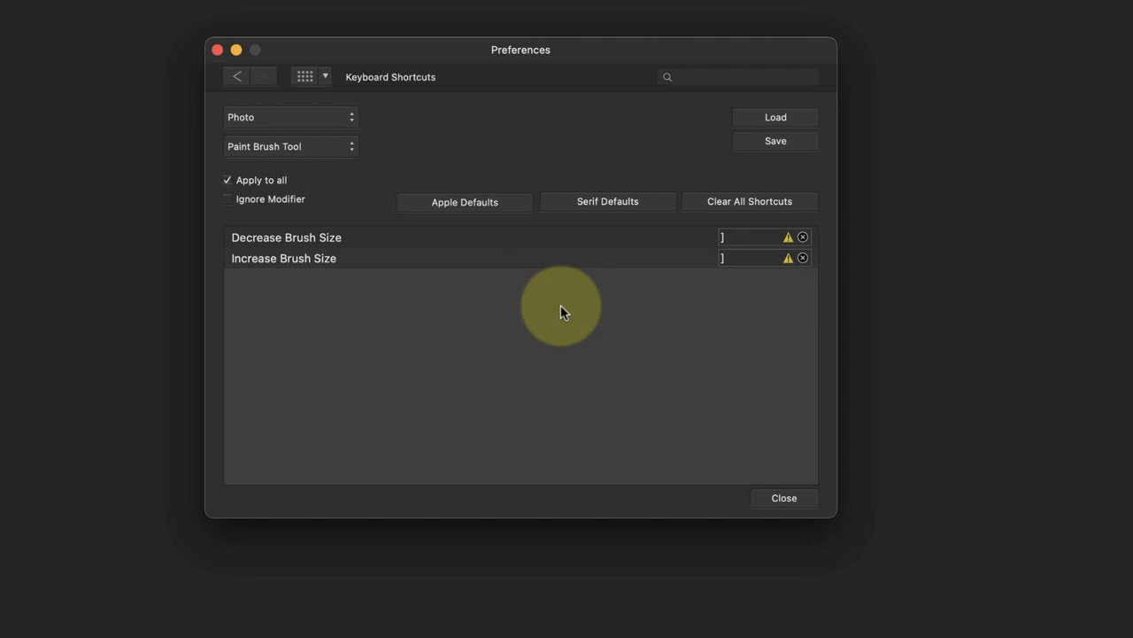
Record [ as the Paint Brush Tool's Decrease Brush Size shortcut, clearing the warnings.
left_click(749, 236)
type("[")
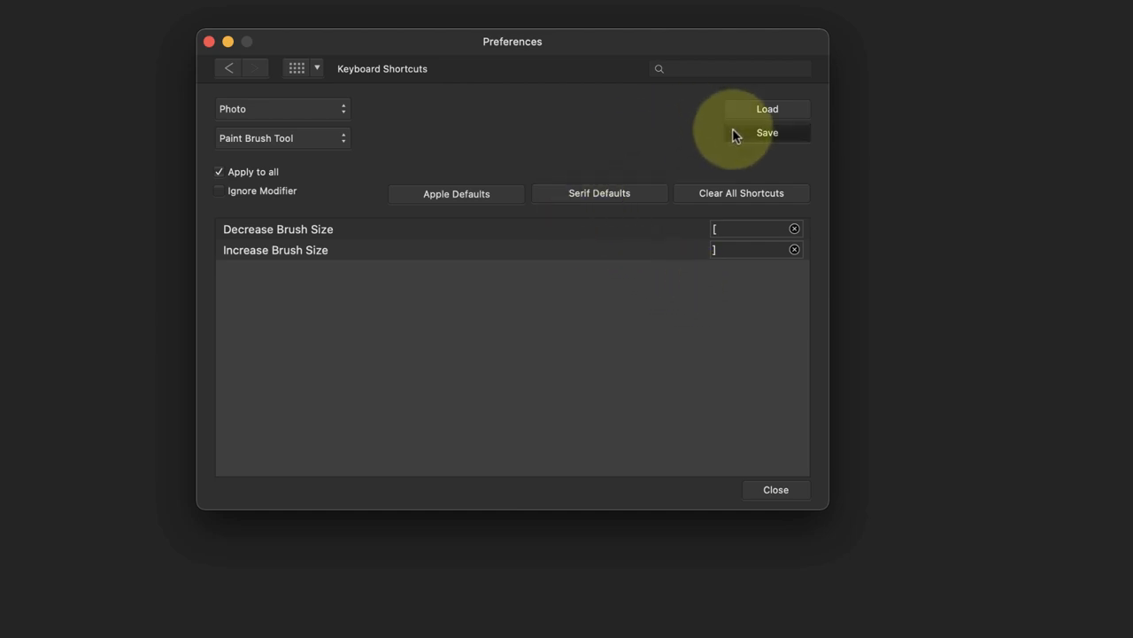
Save the shortcut set as an .affshortcuts file in Affinity Settings > Affinity Photo.
left_click(767, 132)
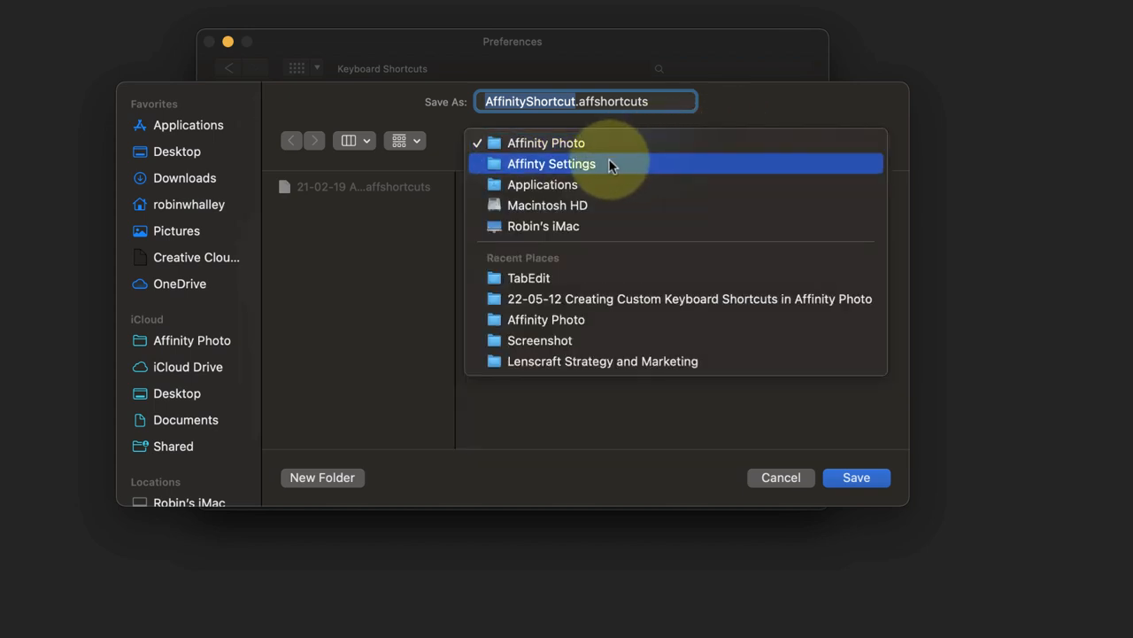
left_click(552, 163)
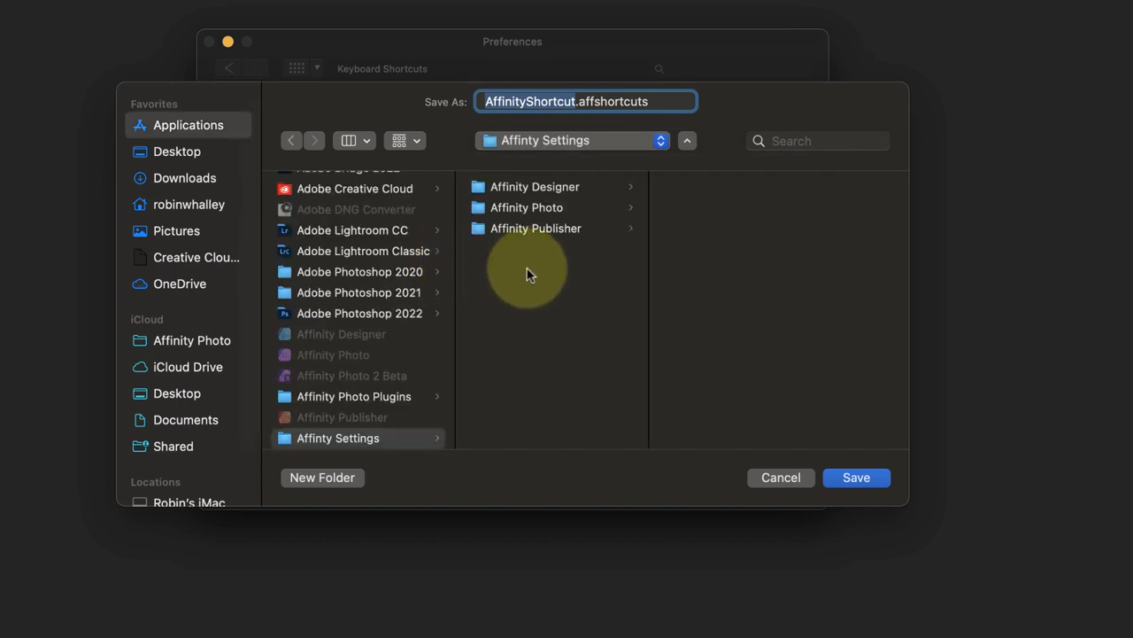
left_click(527, 208)
type("22-05-13 ")
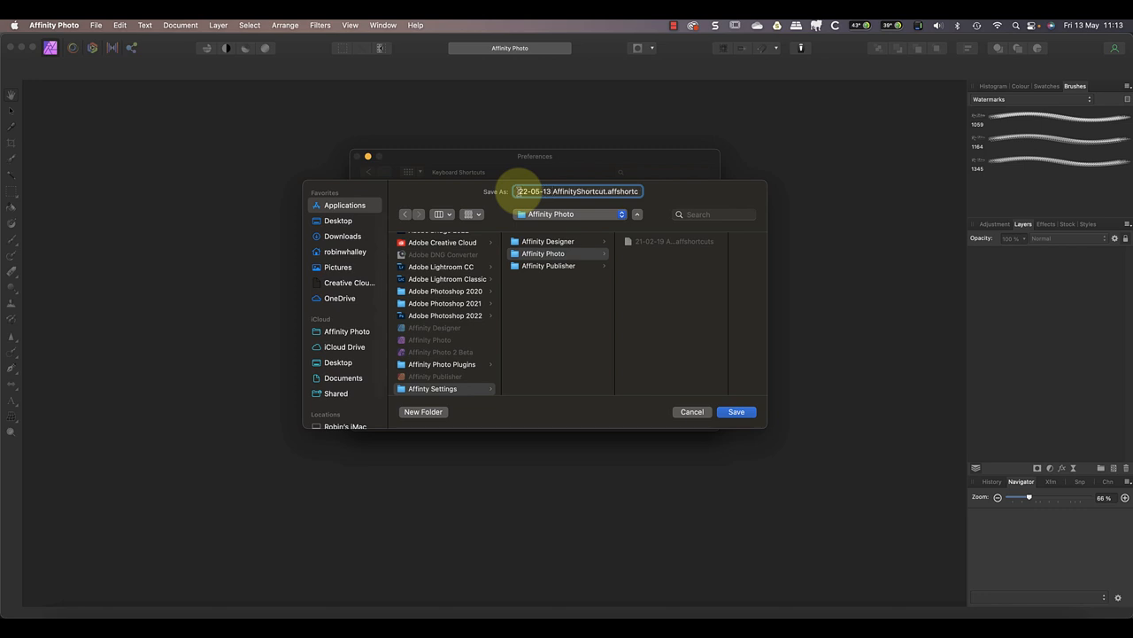
left_click(691, 411)
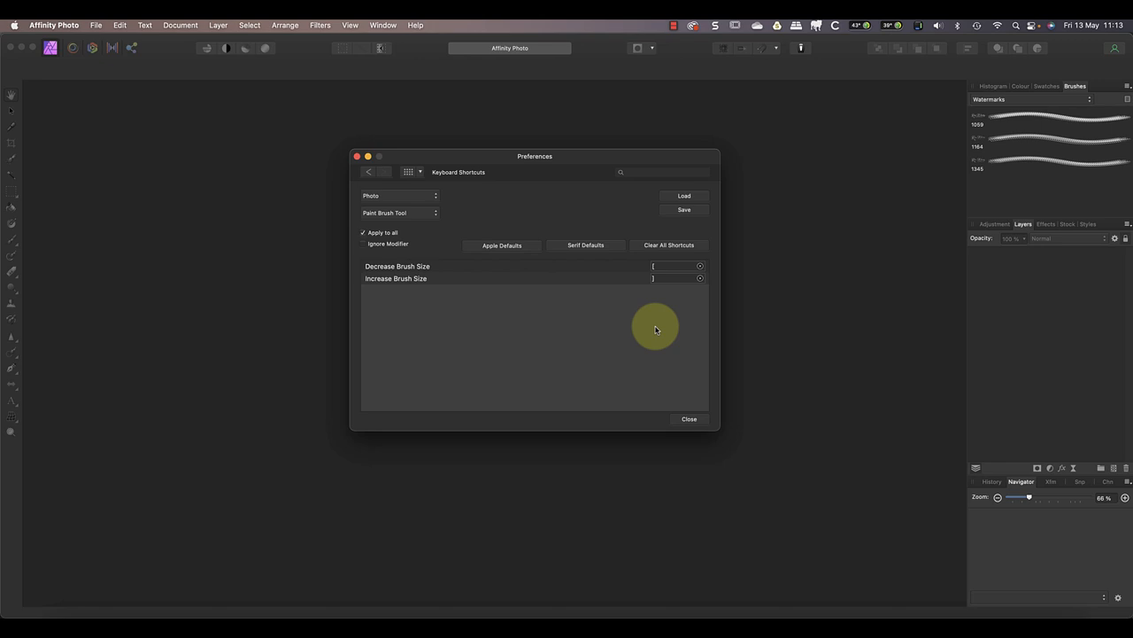
mouse_move(458, 238)
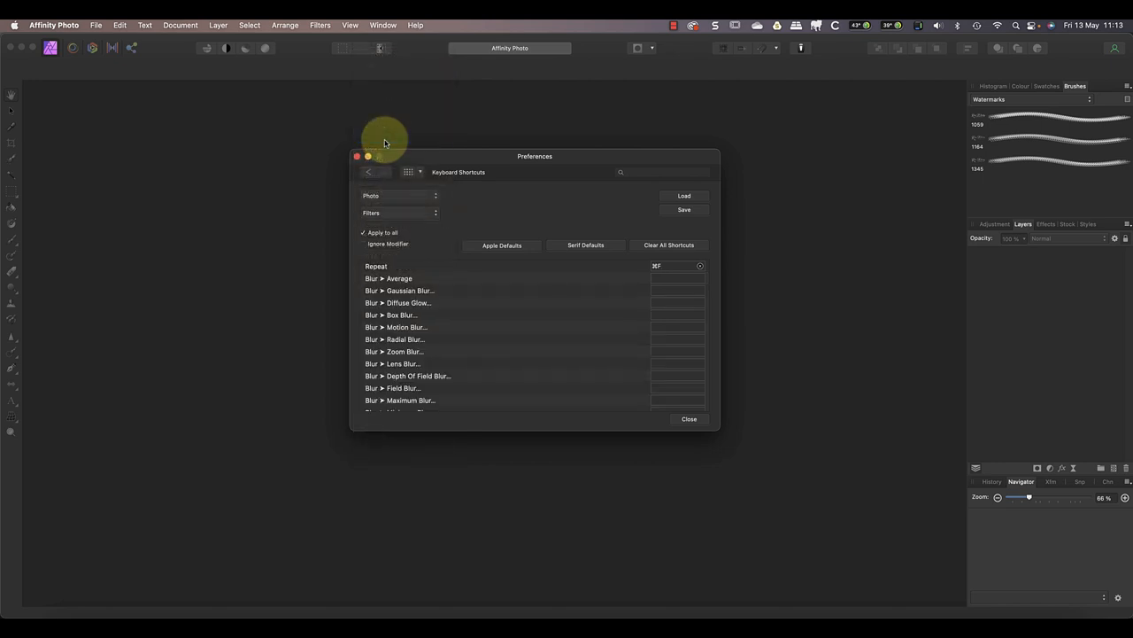
mouse_move(567, 343)
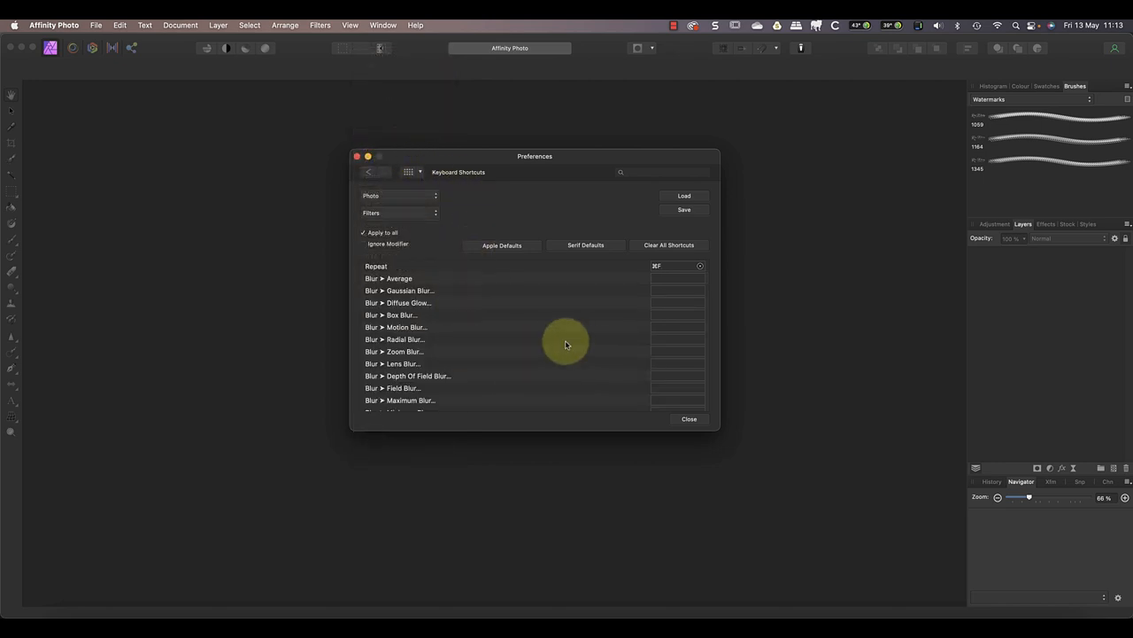
Scroll to Frequency Separation and give it Shift+Cmd+F, conflicting with Fade.
scroll("down", 3)
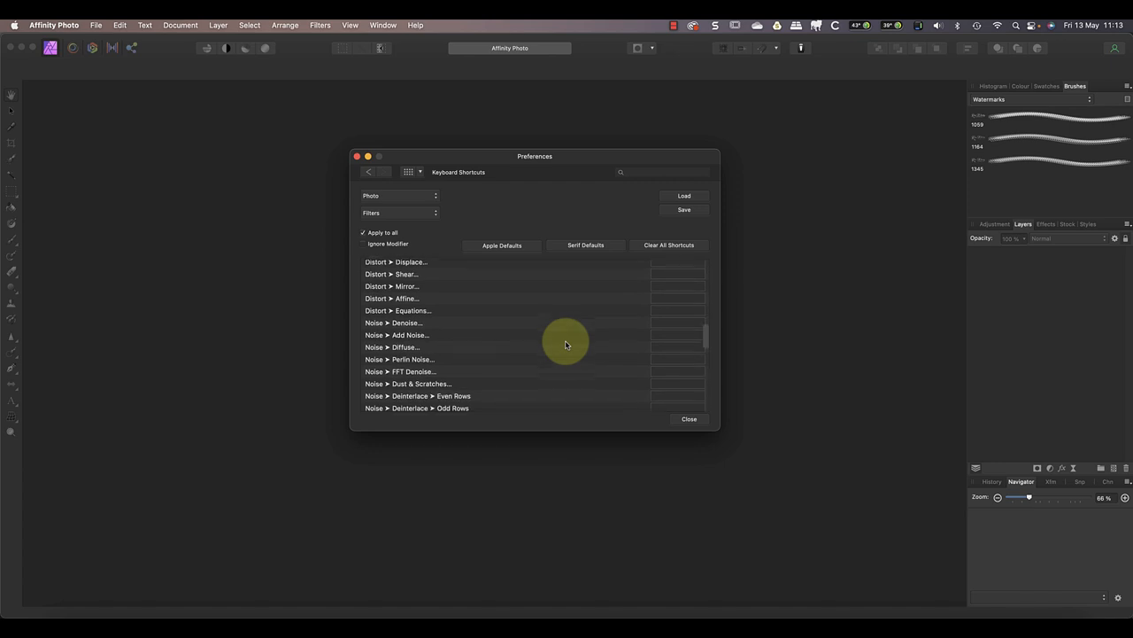
scroll("down", 3)
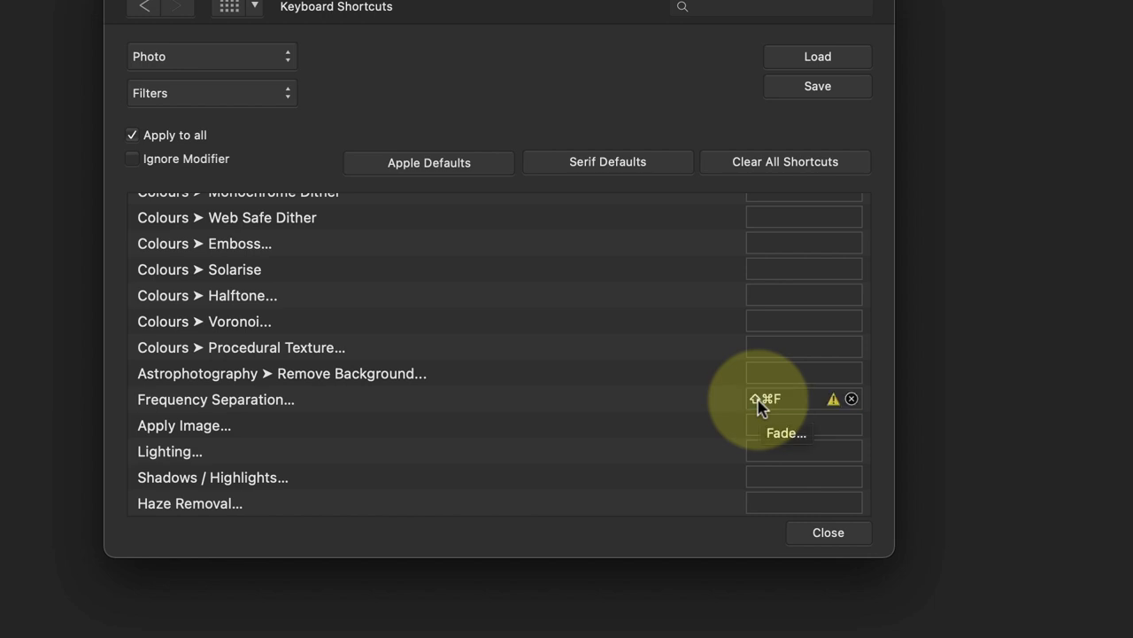
mouse_move(540, 438)
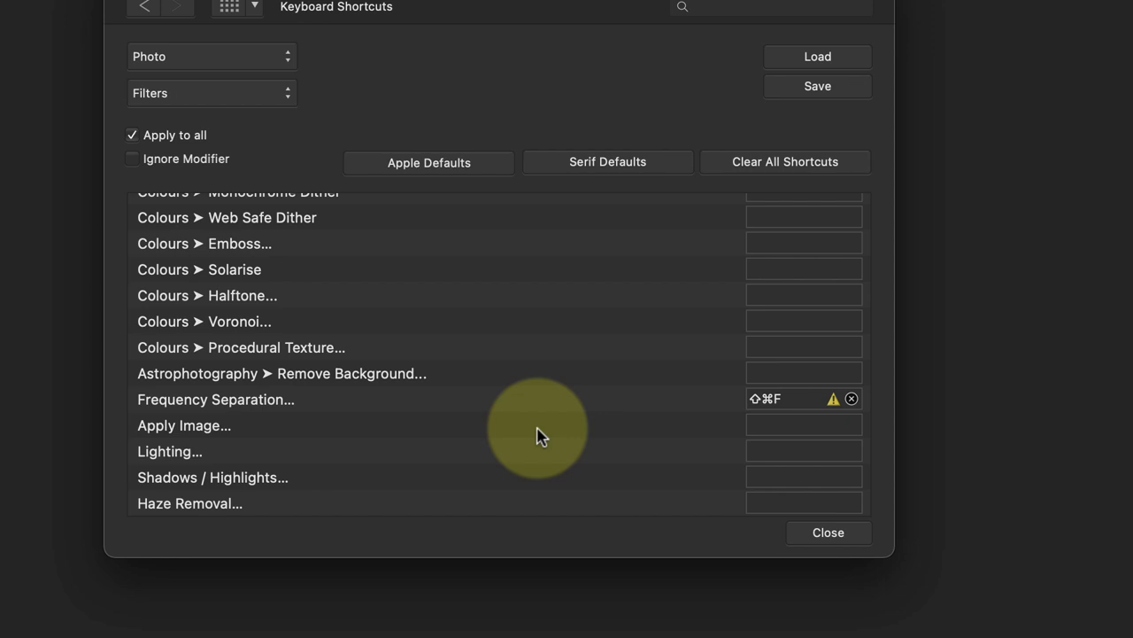
mouse_move(826, 413)
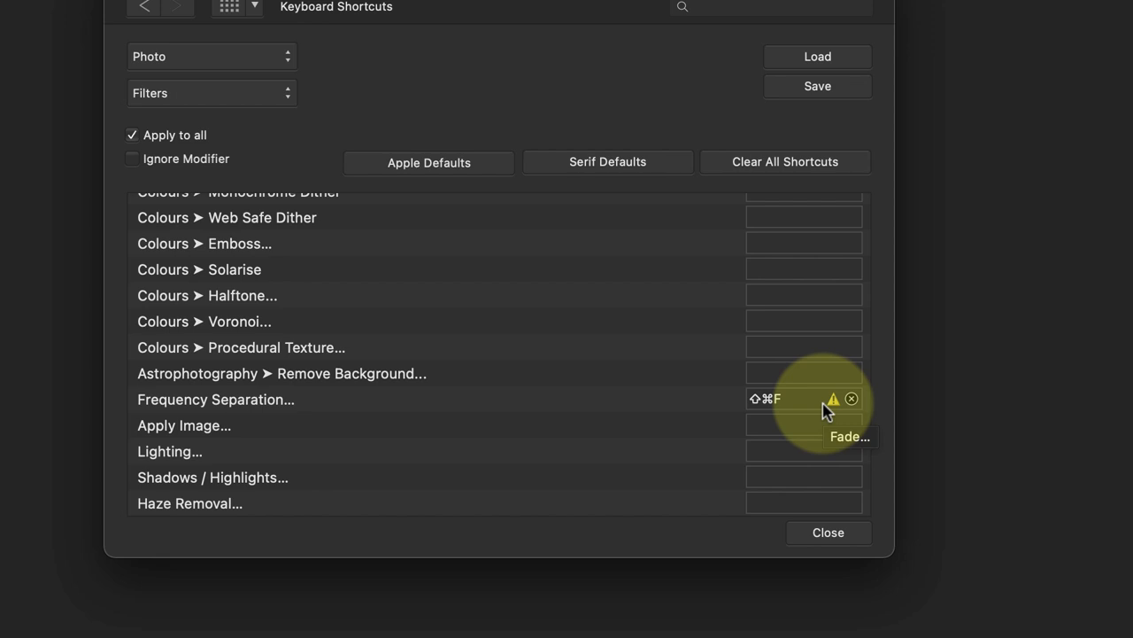
Replace Frequency Separation's Shift+Cmd+F shortcut with Shift+F.
left_click(801, 399)
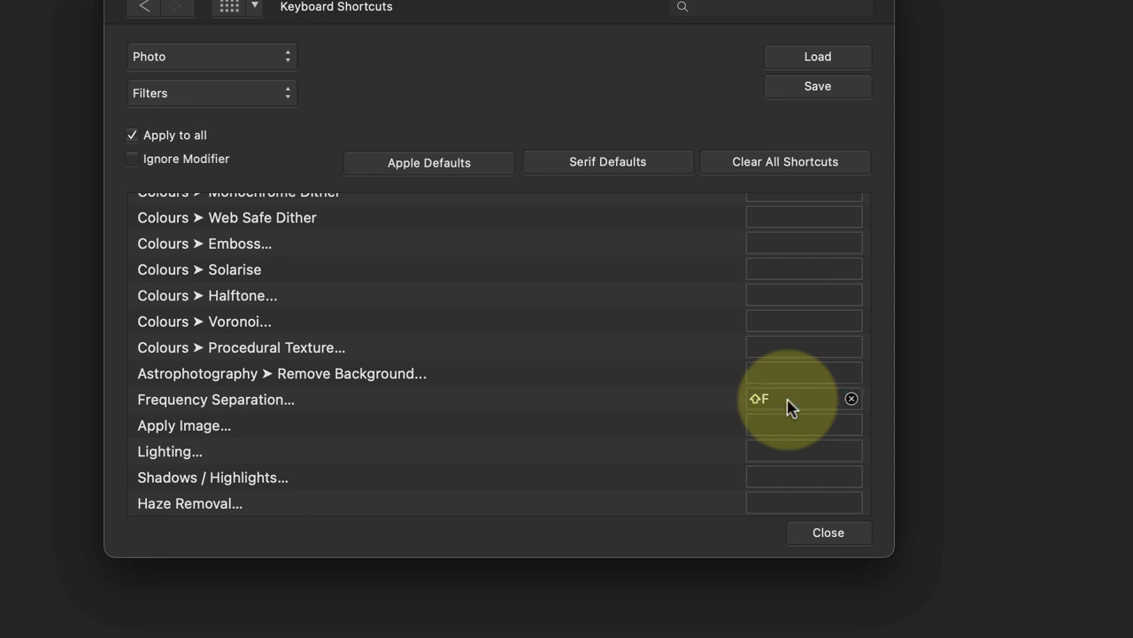
mouse_move(671, 440)
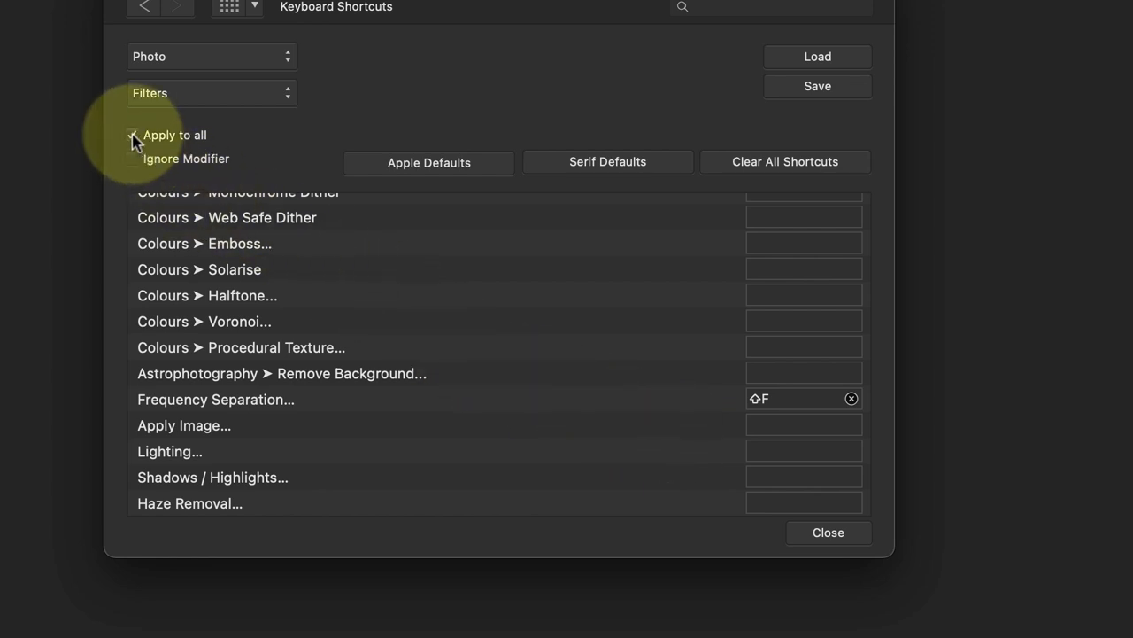
left_click(131, 135)
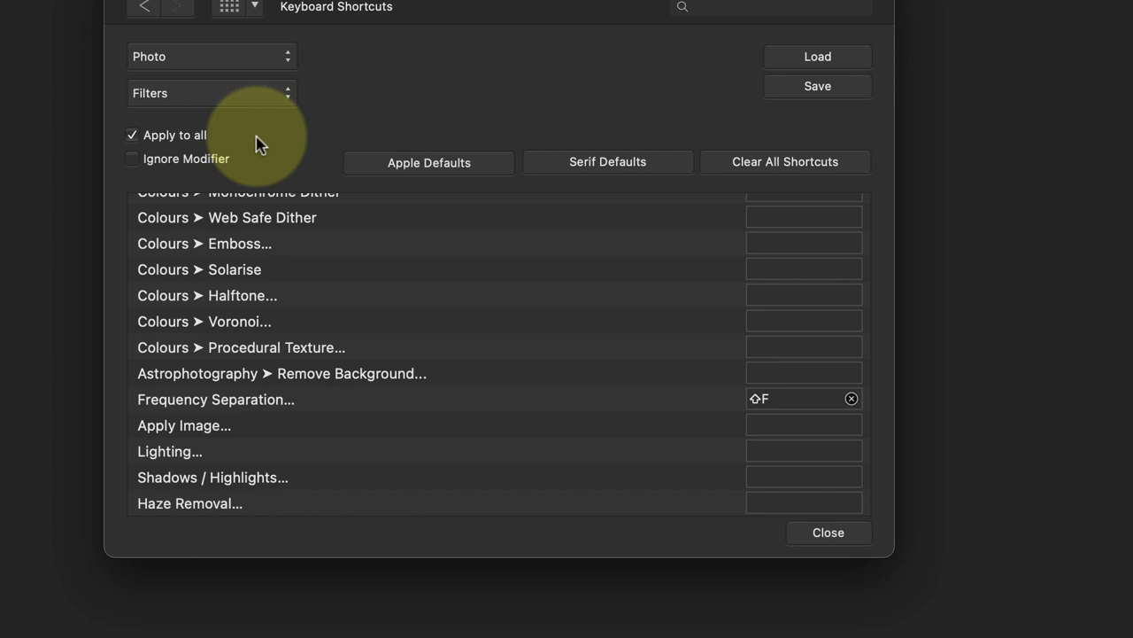
mouse_move(260, 144)
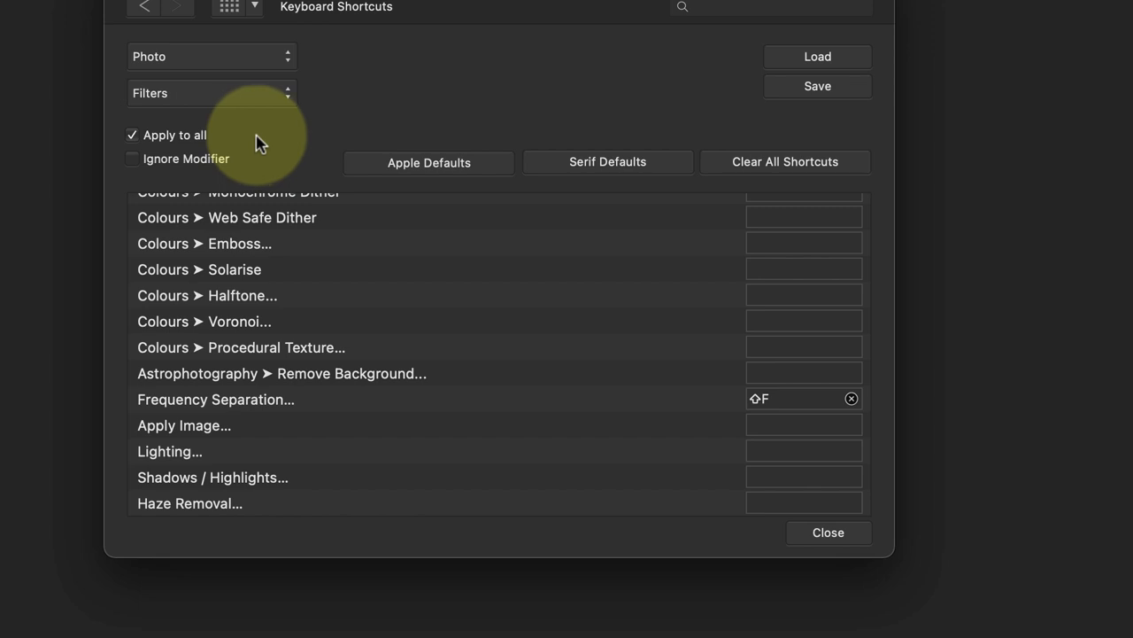
Close Preferences and check the Filters menu lists Frequency Separation with ⇧F.
left_click(827, 533)
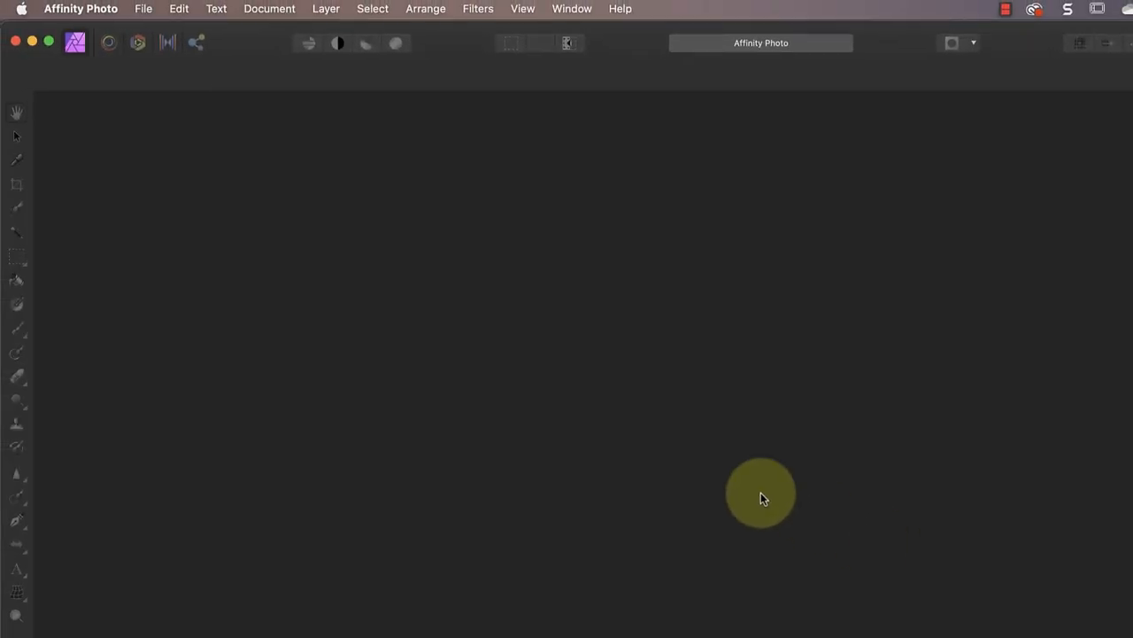
mouse_move(478, 9)
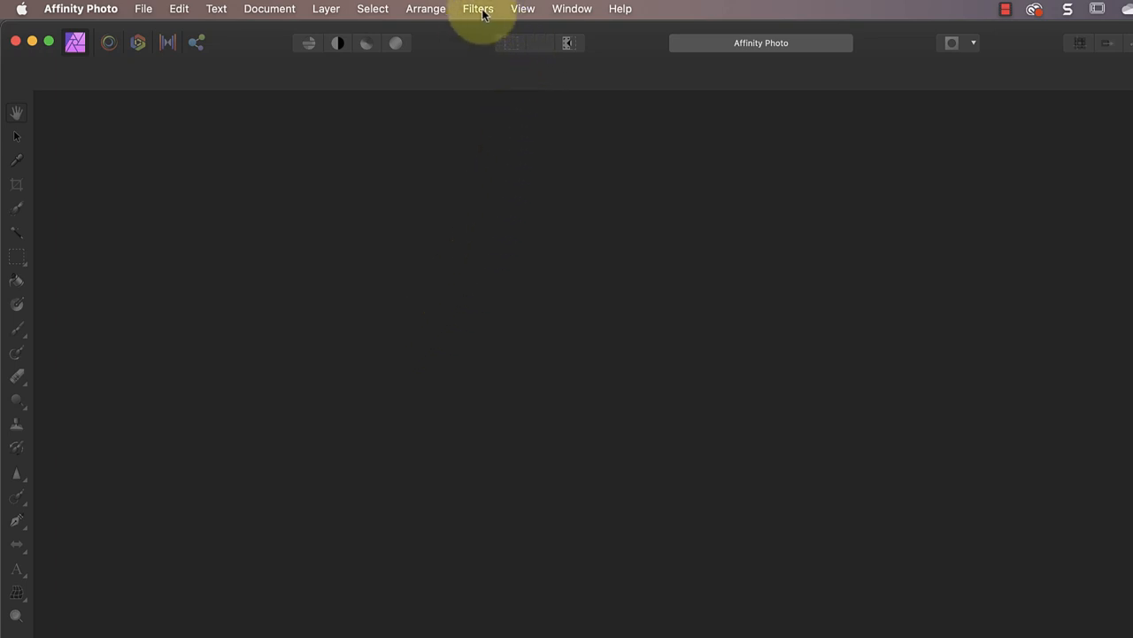
left_click(477, 8)
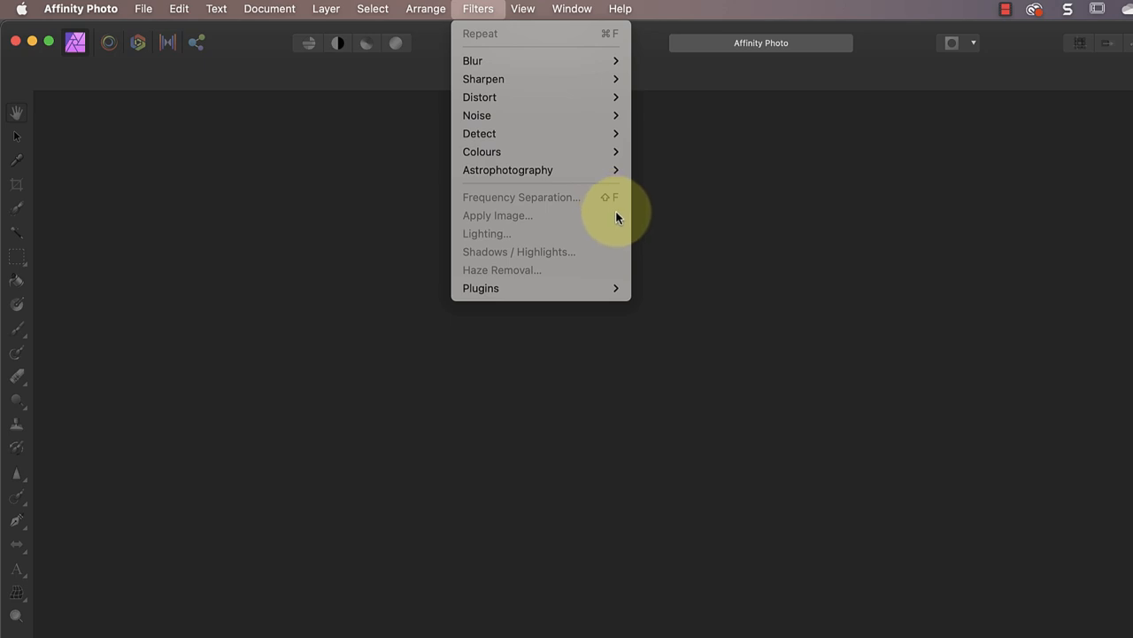
mouse_move(358, 214)
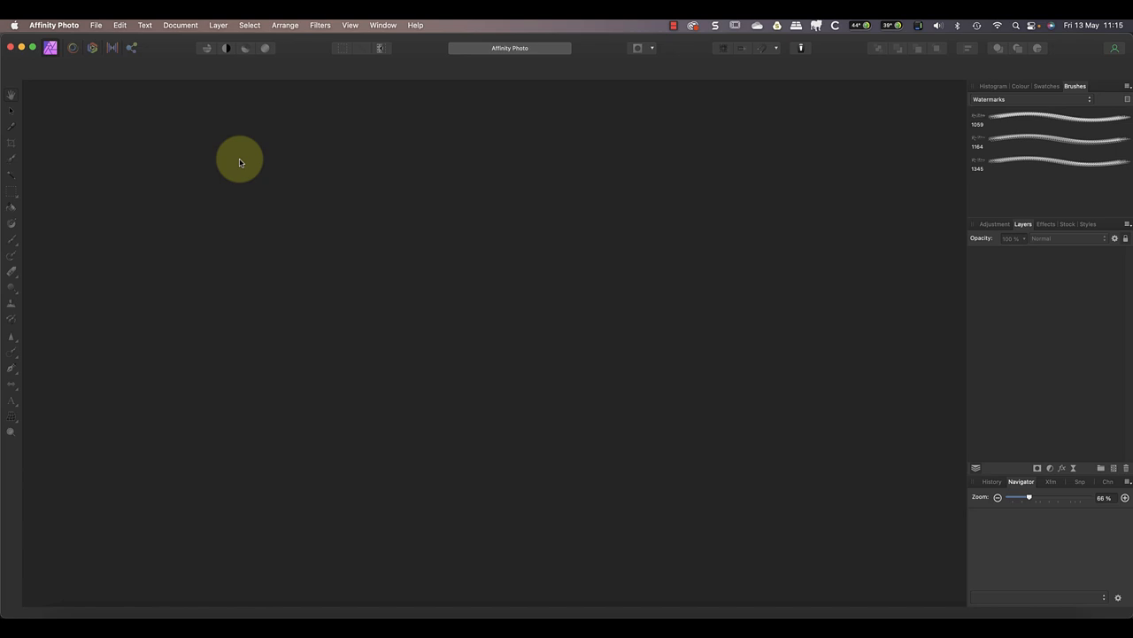
Open the Filters menu's Plugins submenu listing the installed plugin collections.
left_click_drag(239, 159, 261, 124)
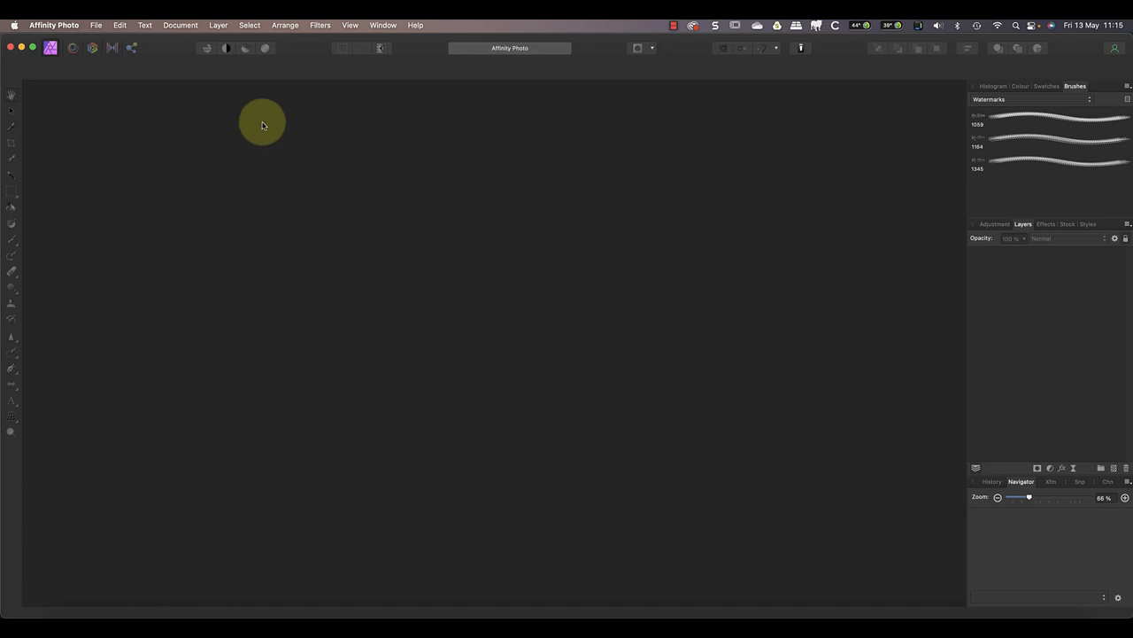
left_click(45, 91)
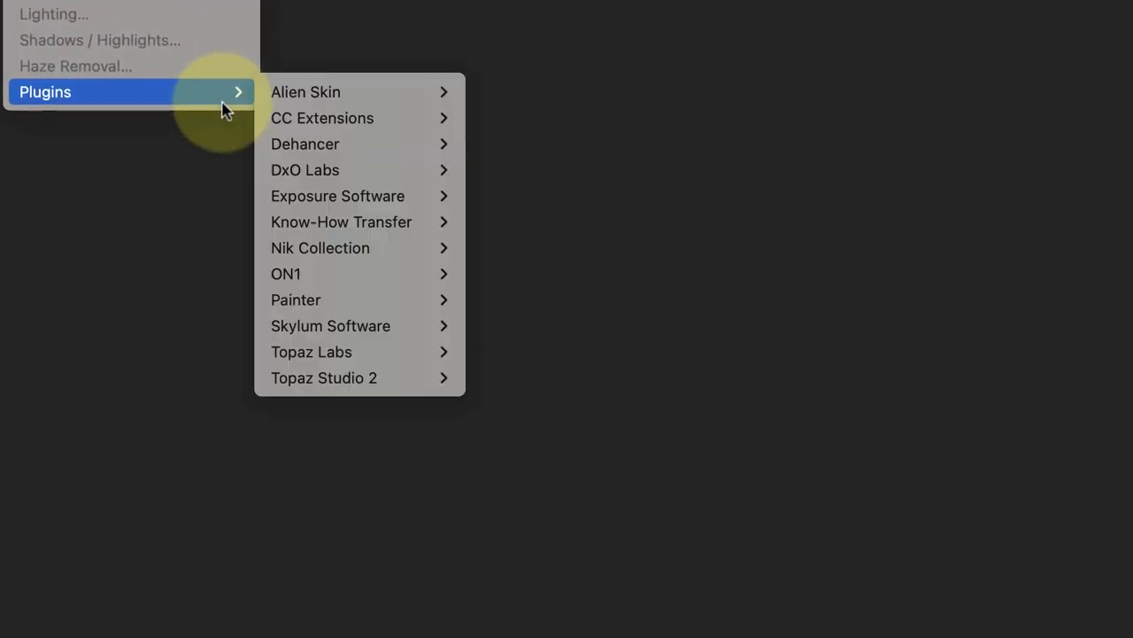
mouse_move(408, 257)
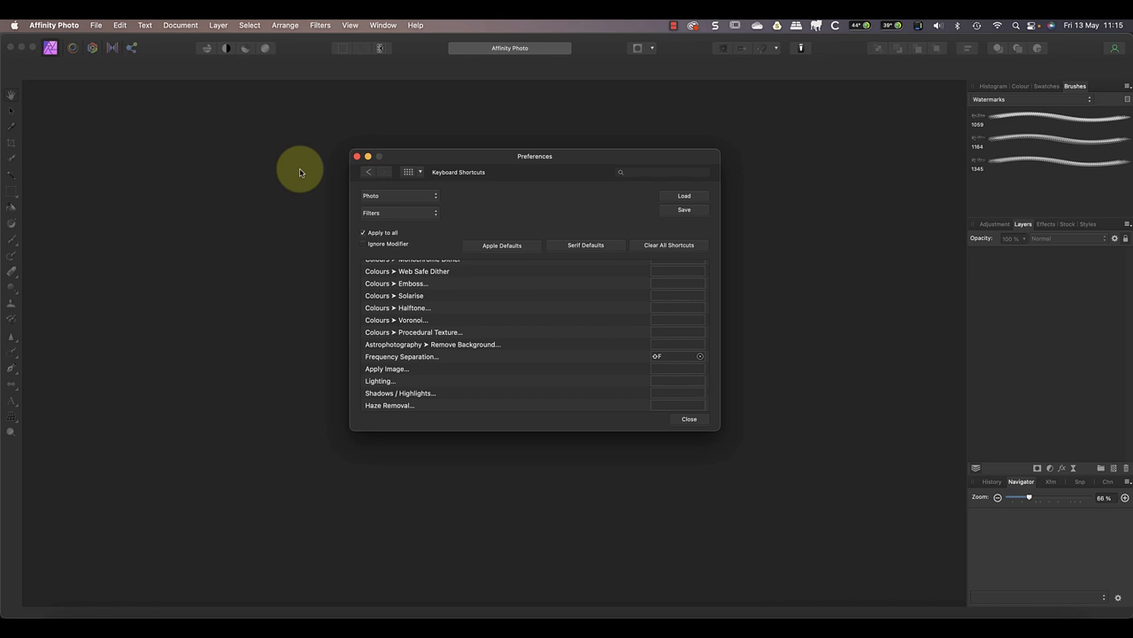
left_click(398, 196)
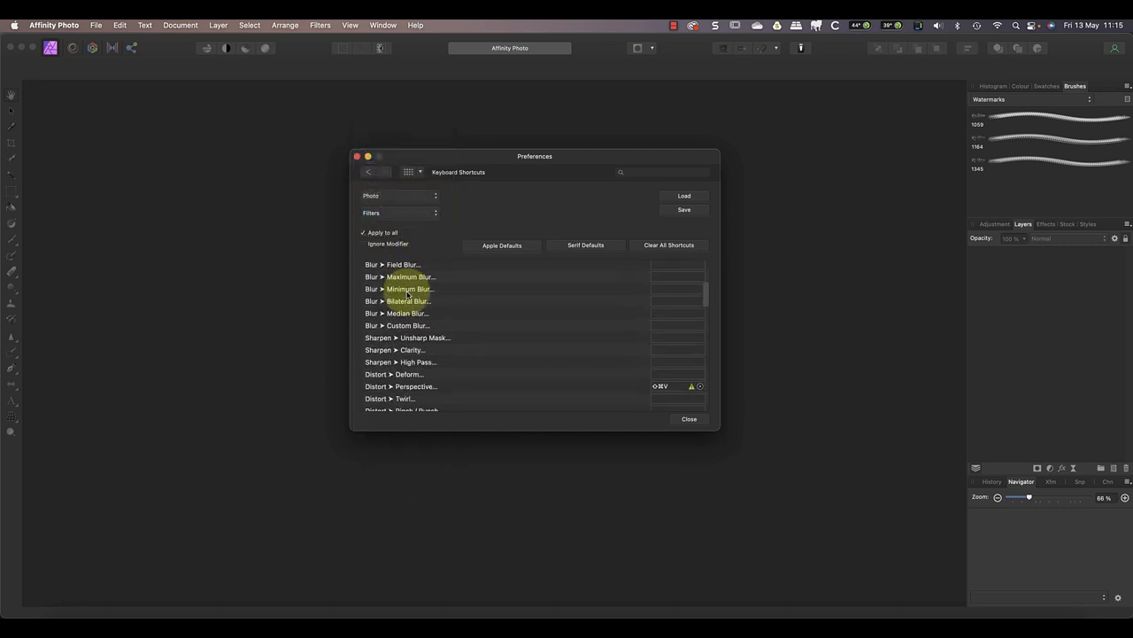
scroll("down", 3)
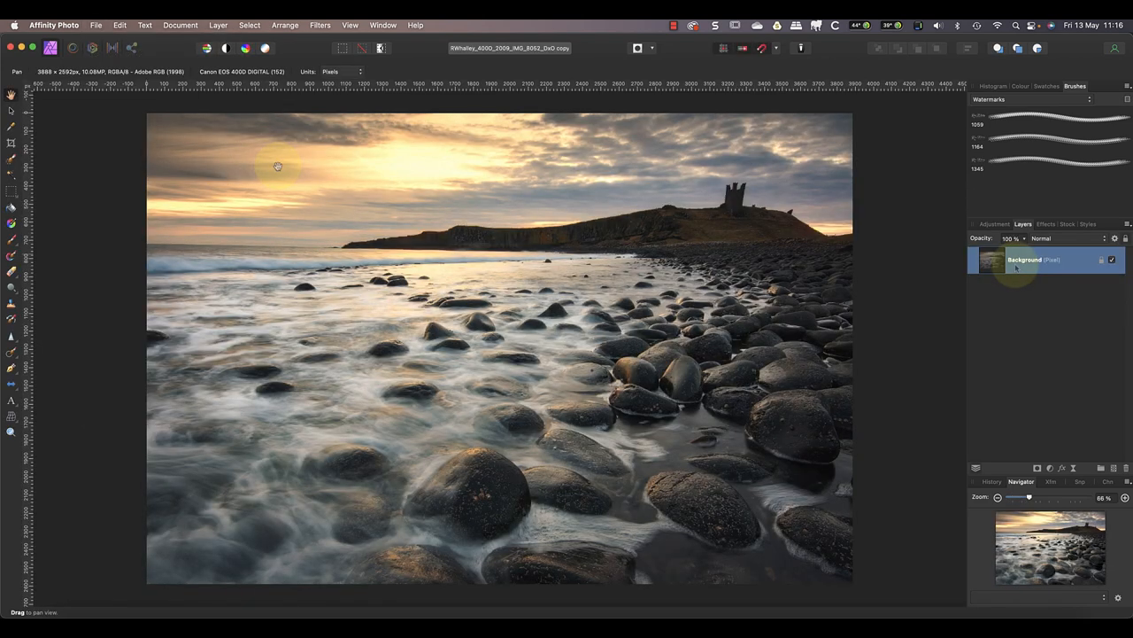
Duplicate the Background layer and apply Silver Efex Pro 3's black-and-white conversion.
right_click(1022, 260)
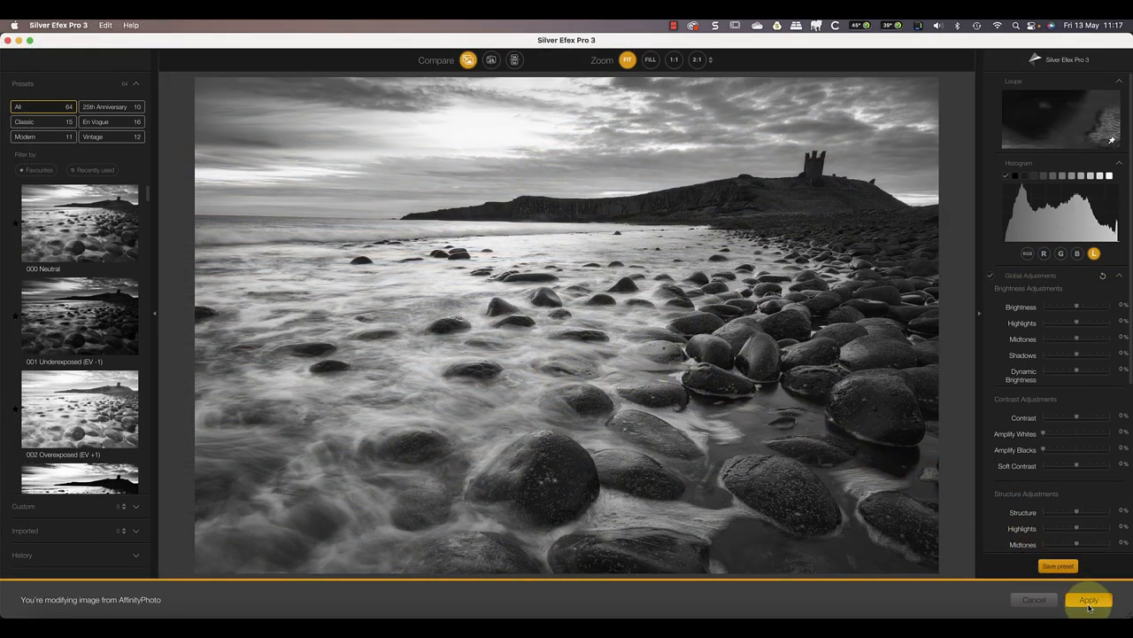
left_click(1088, 600)
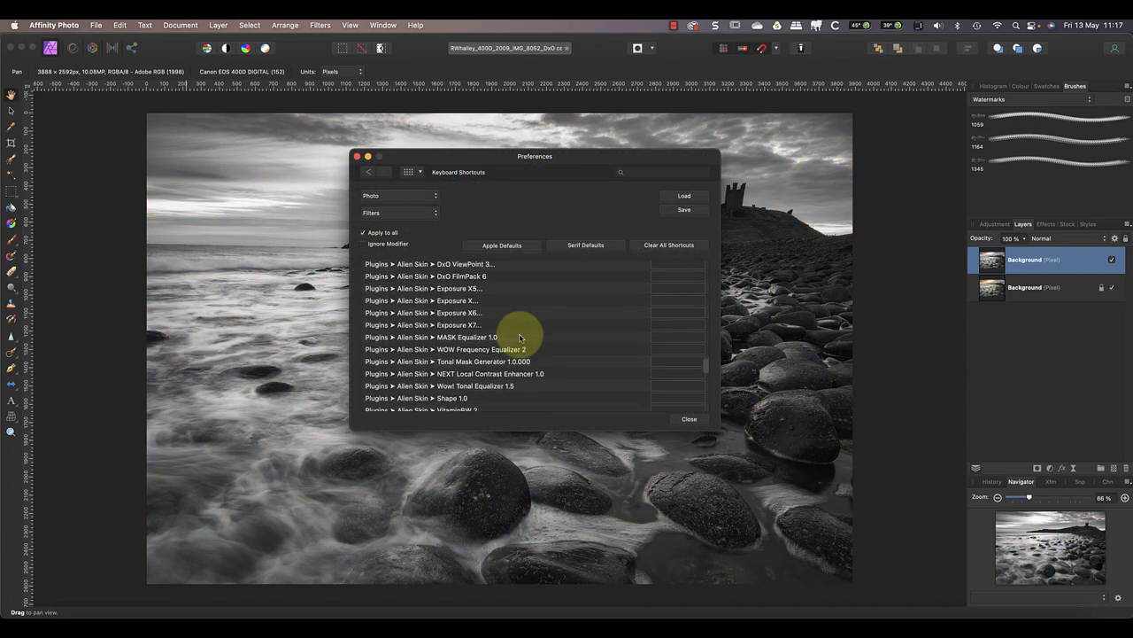
Assign Shift+Cmd+X to Silver Efex Pro 3, which triggers a conflict warning.
scroll("down", 3)
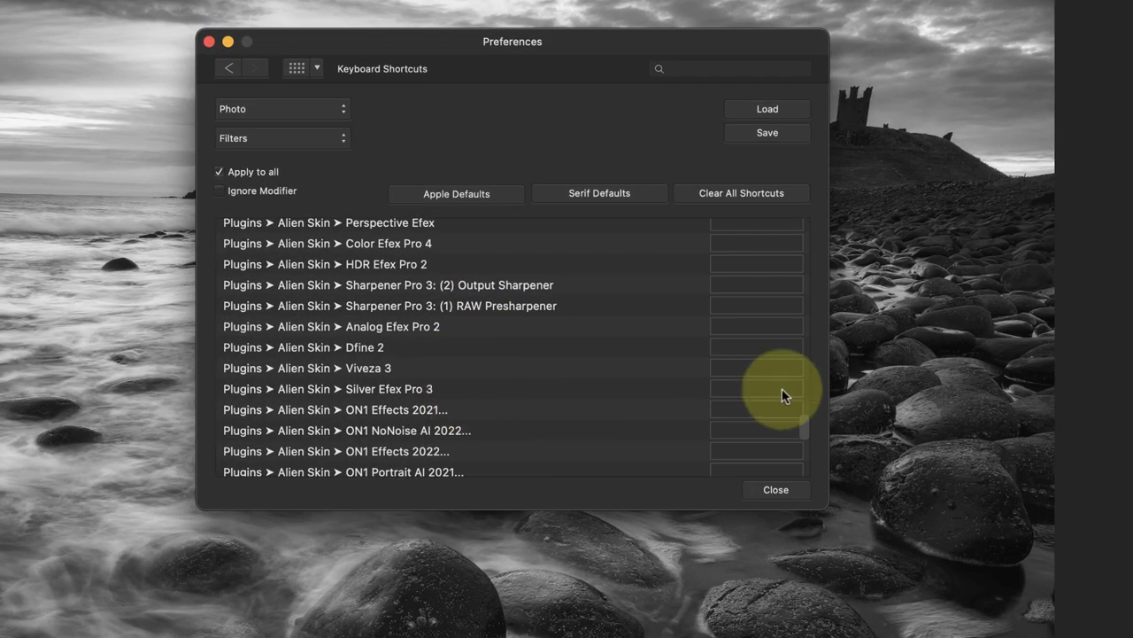
left_click(755, 388)
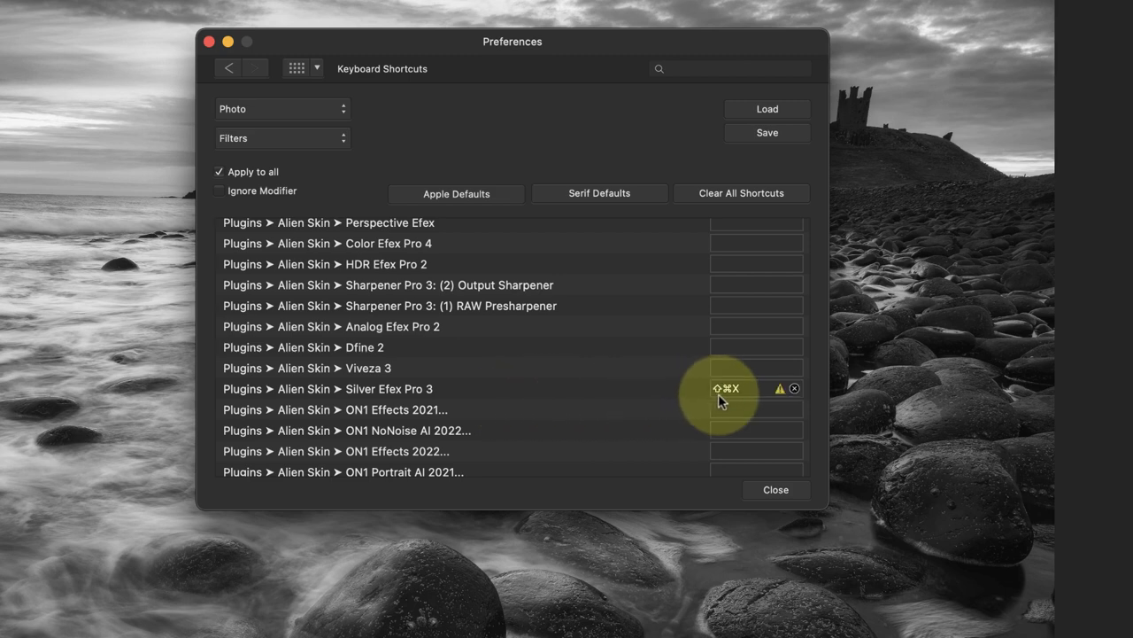
Clear the conflicting Shift+Cmd+X shortcut from Silver Efex Pro 3.
left_click(779, 387)
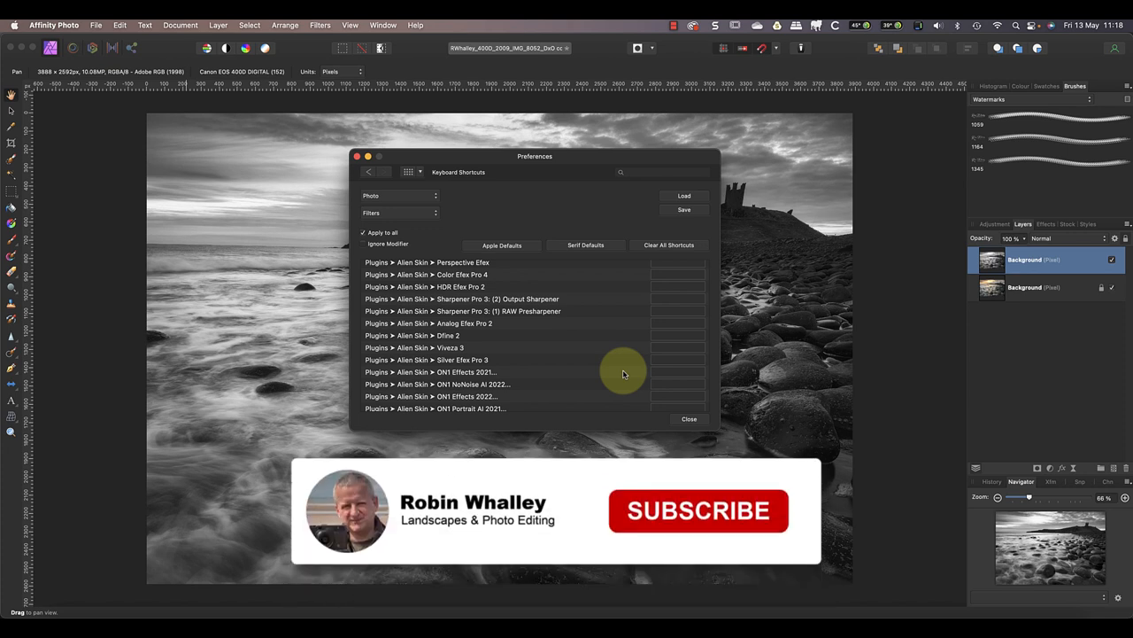
left_click(697, 510)
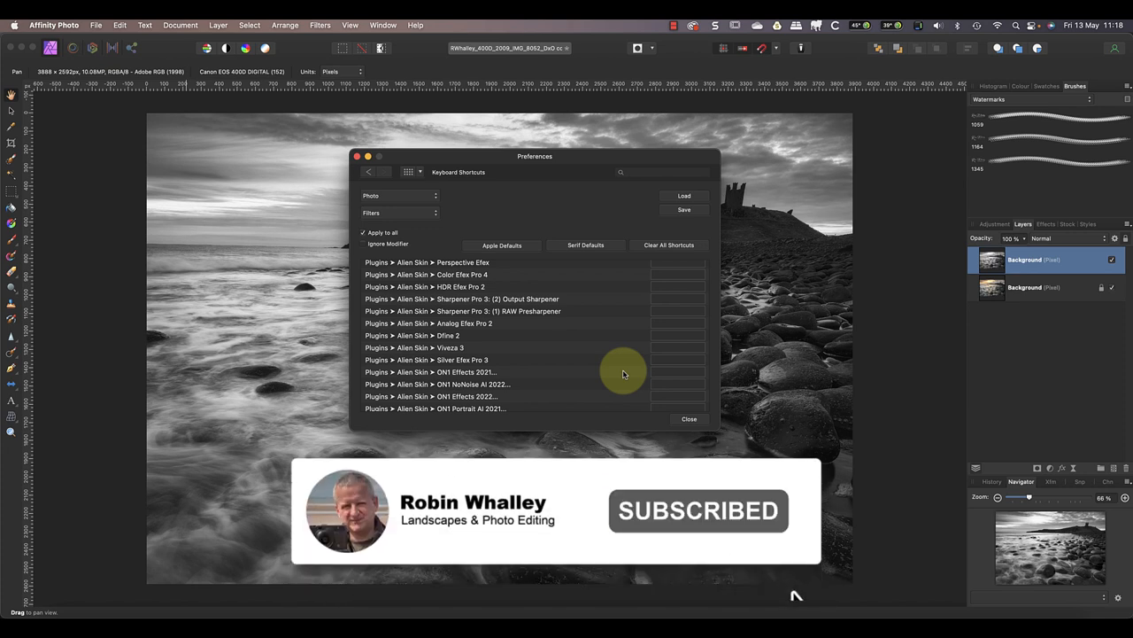